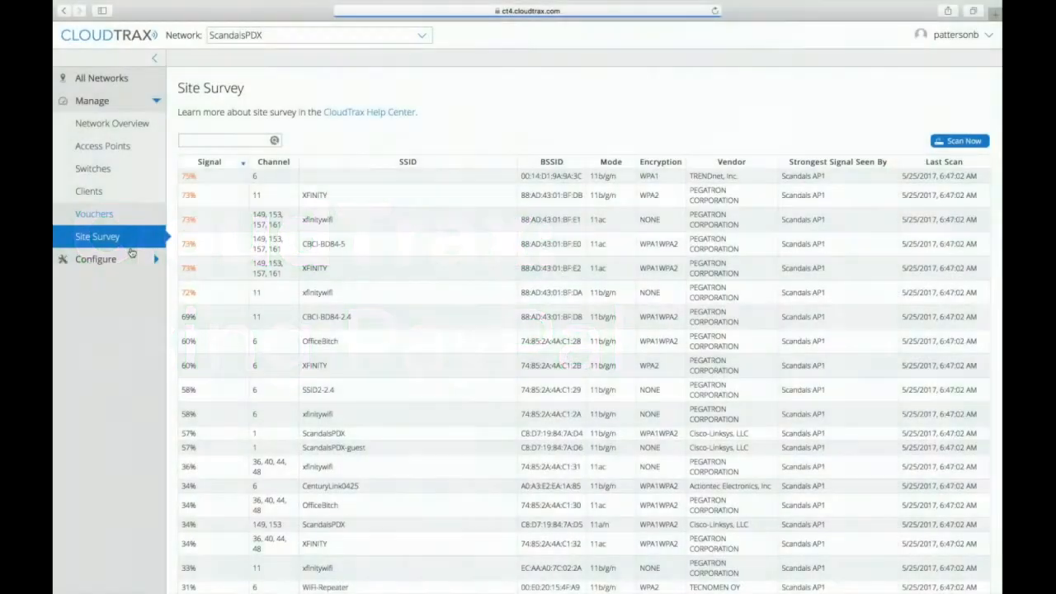
- Expand the Configure section and show the SSID 1 settings
{"action": "left_click", "coordinate": [96, 258]}
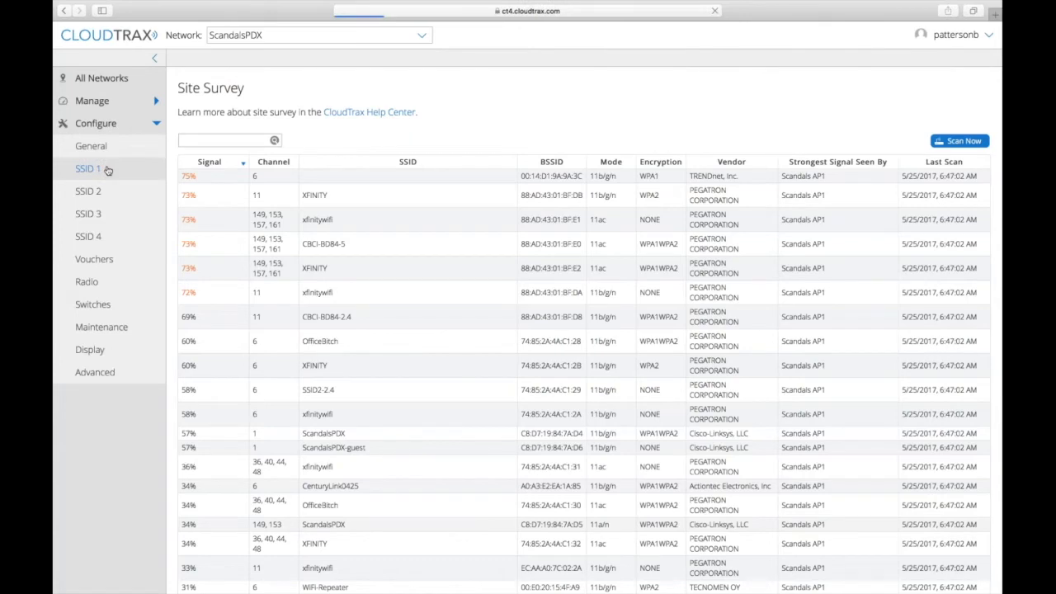
{"action": "left_click", "coordinate": [89, 168]}
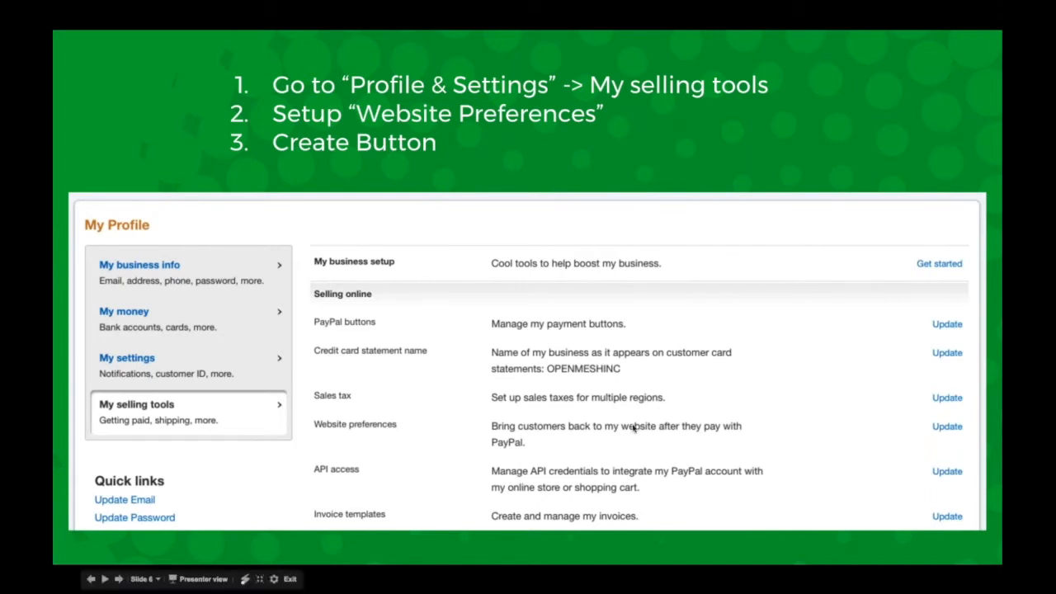
{"action": "mouse_move", "coordinate": [775, 437]}
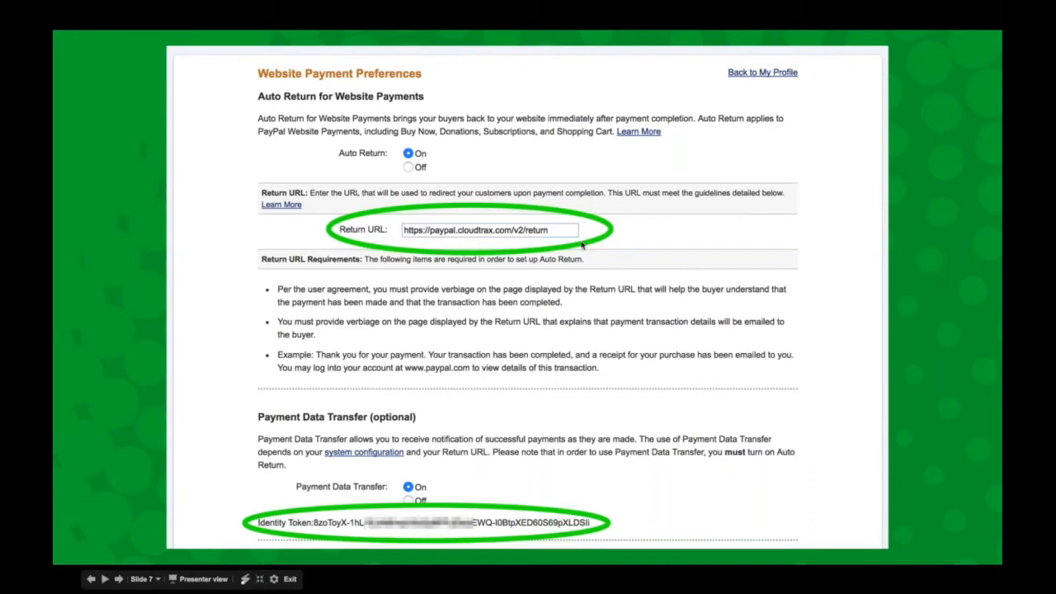
{"action": "mouse_move", "coordinate": [667, 270]}
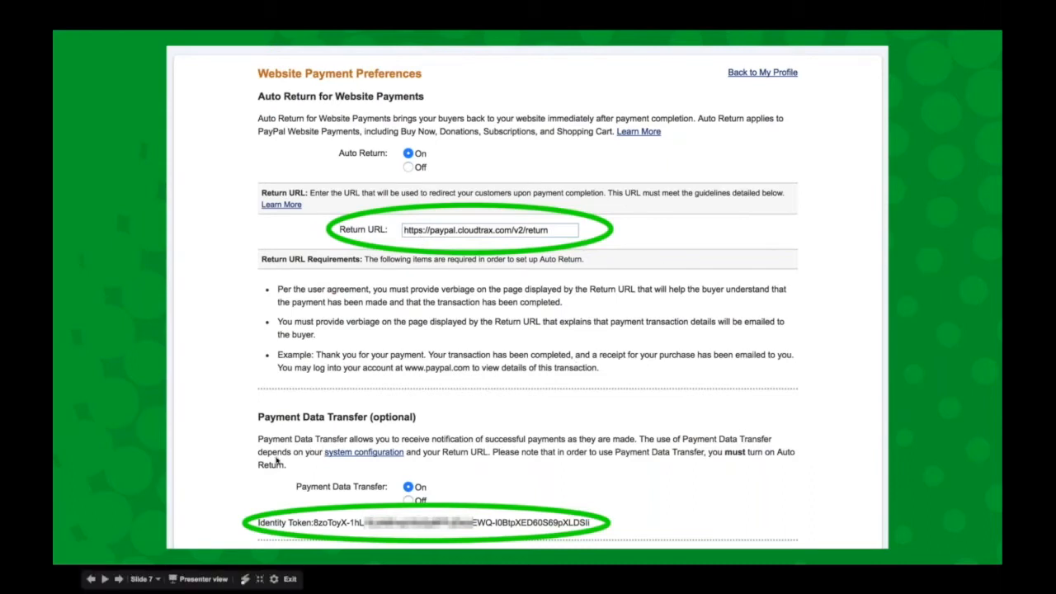
{"action": "mouse_move", "coordinate": [421, 463]}
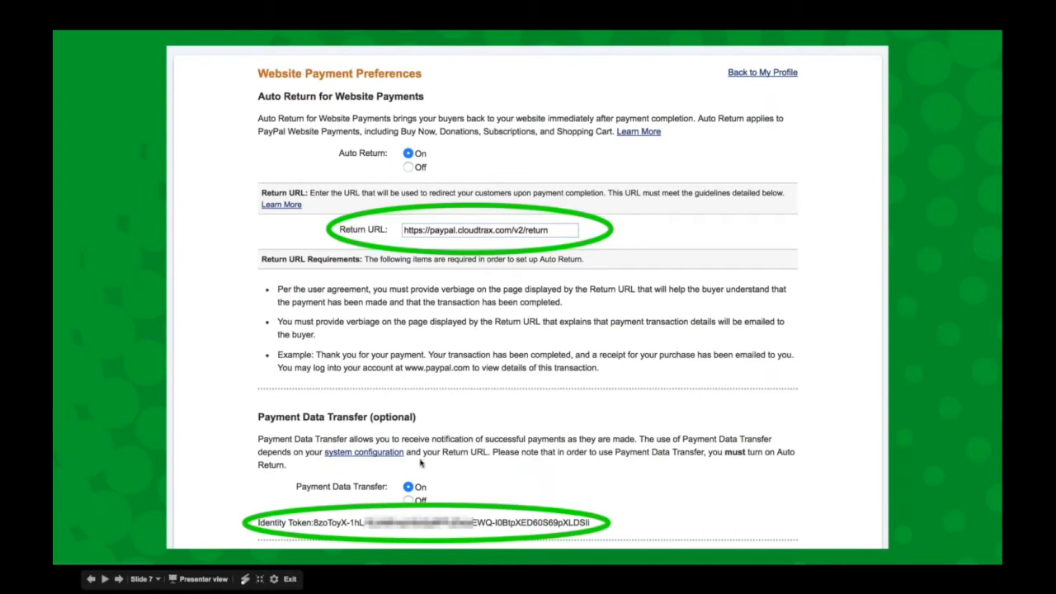
{"action": "mouse_move", "coordinate": [281, 526]}
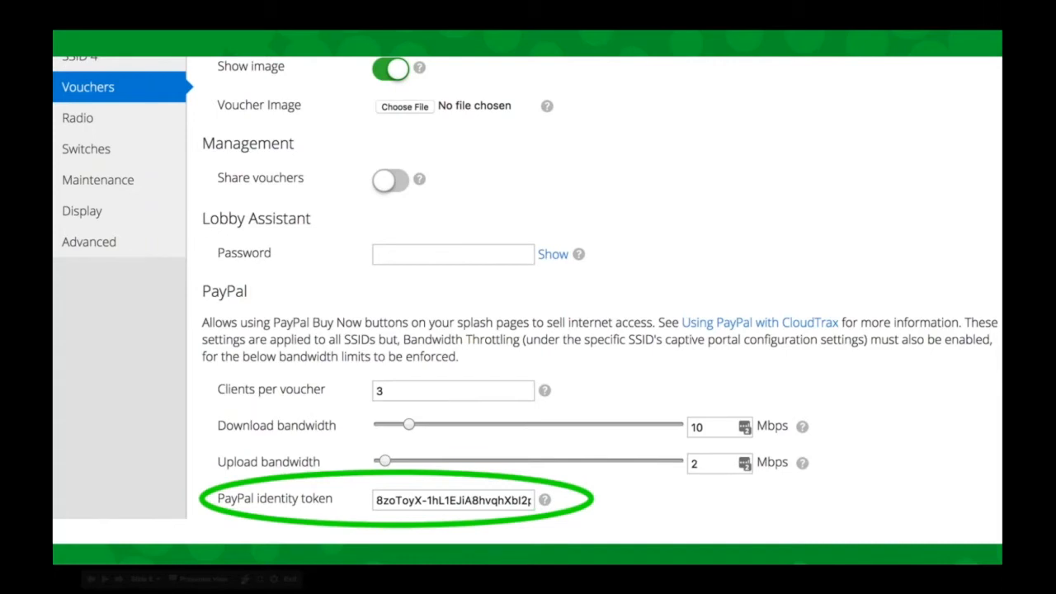
{"action": "mouse_move", "coordinate": [340, 520]}
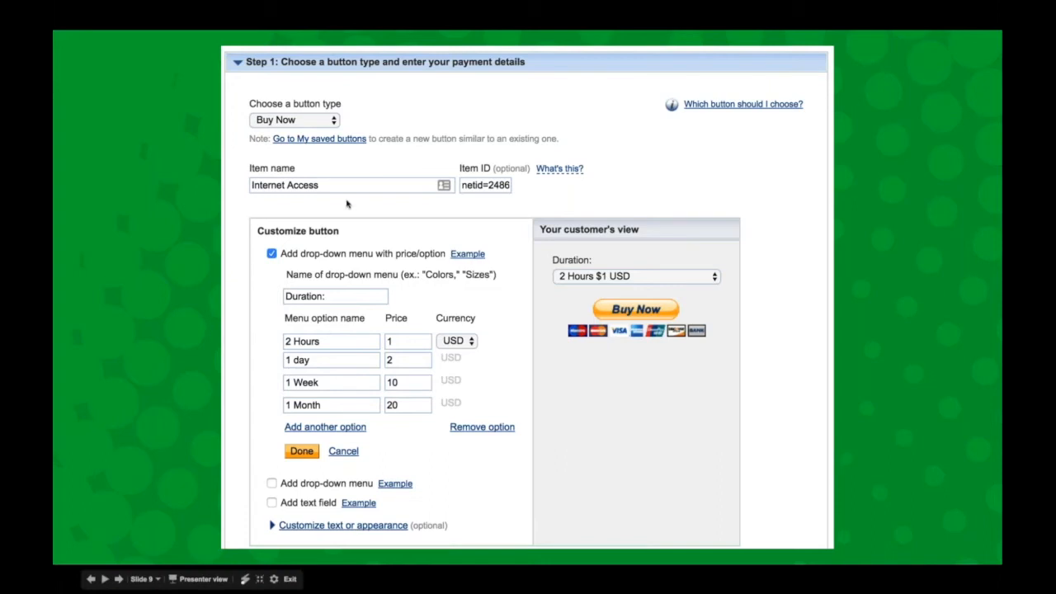
{"action": "mouse_move", "coordinate": [258, 197]}
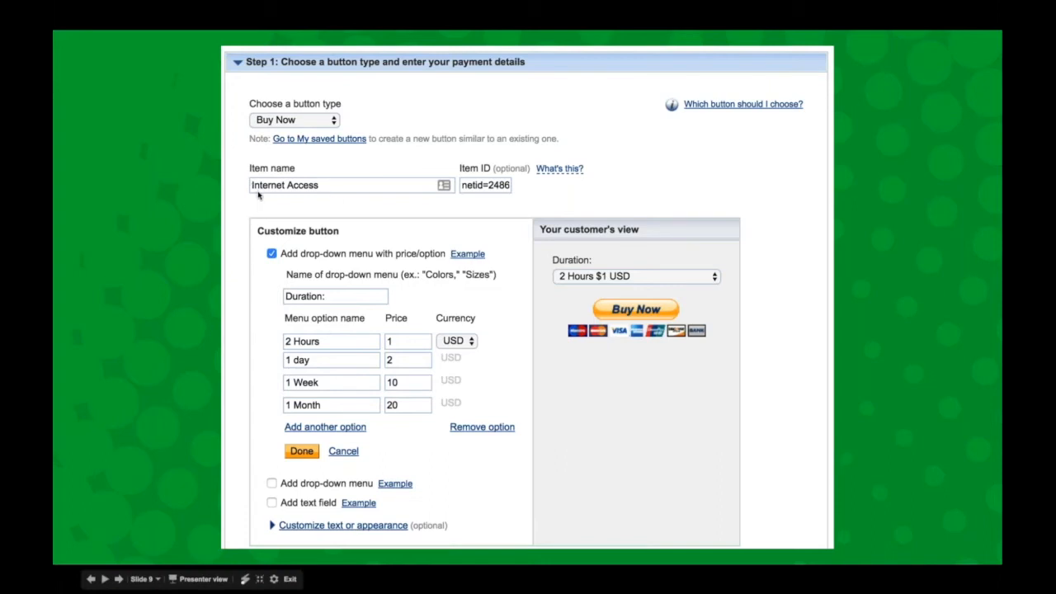
{"action": "mouse_move", "coordinate": [304, 198]}
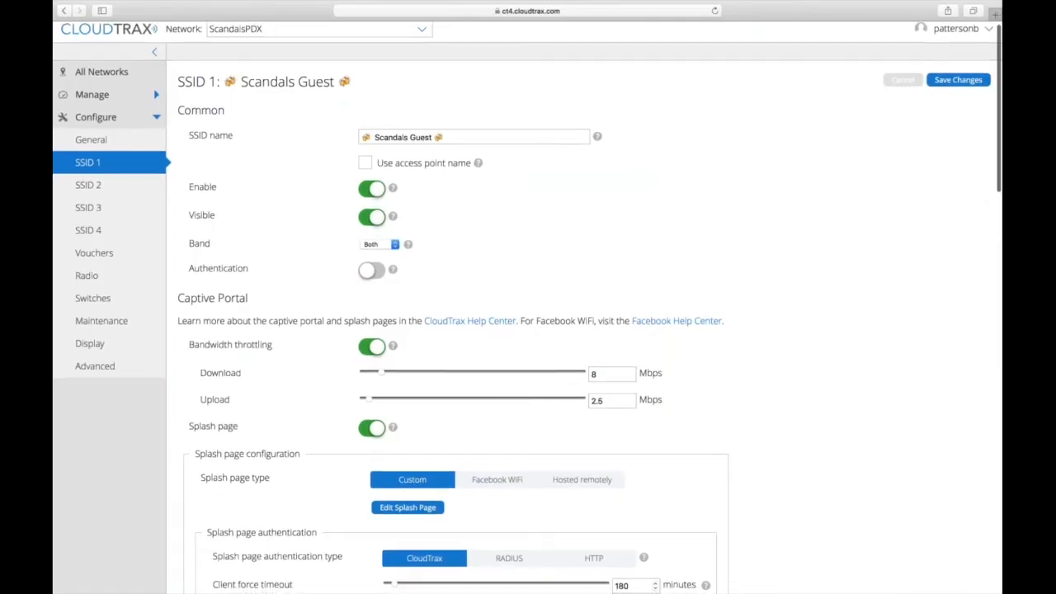
- Scroll the Scandals Guest settings down to the PayPal Item ID netid=248660;ssid=1
{"action": "scroll", "scroll_direction": "down", "scroll_amount": 3}
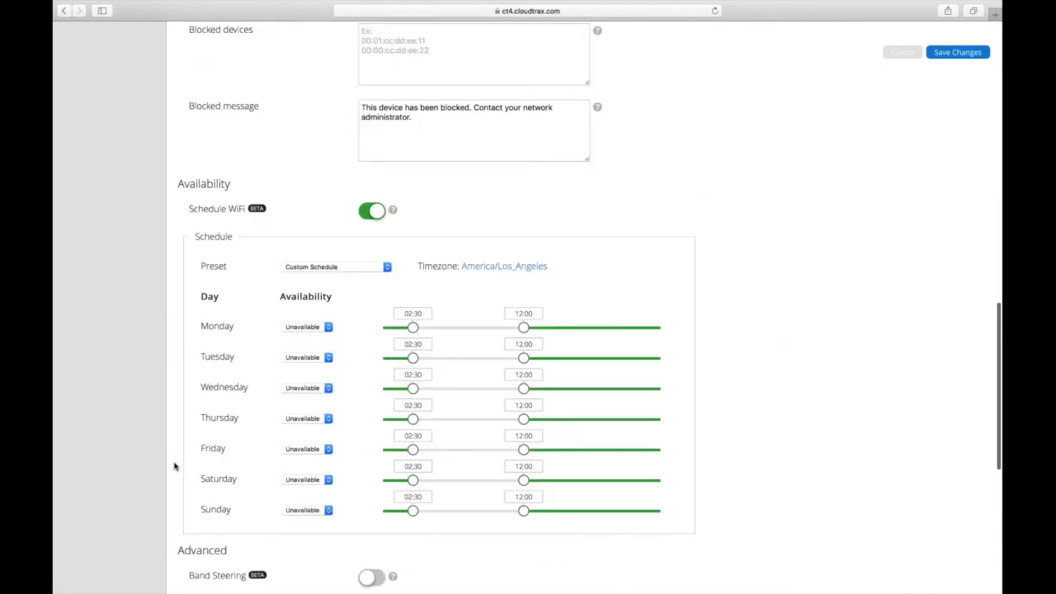
{"action": "scroll", "scroll_direction": "down", "scroll_amount": 3}
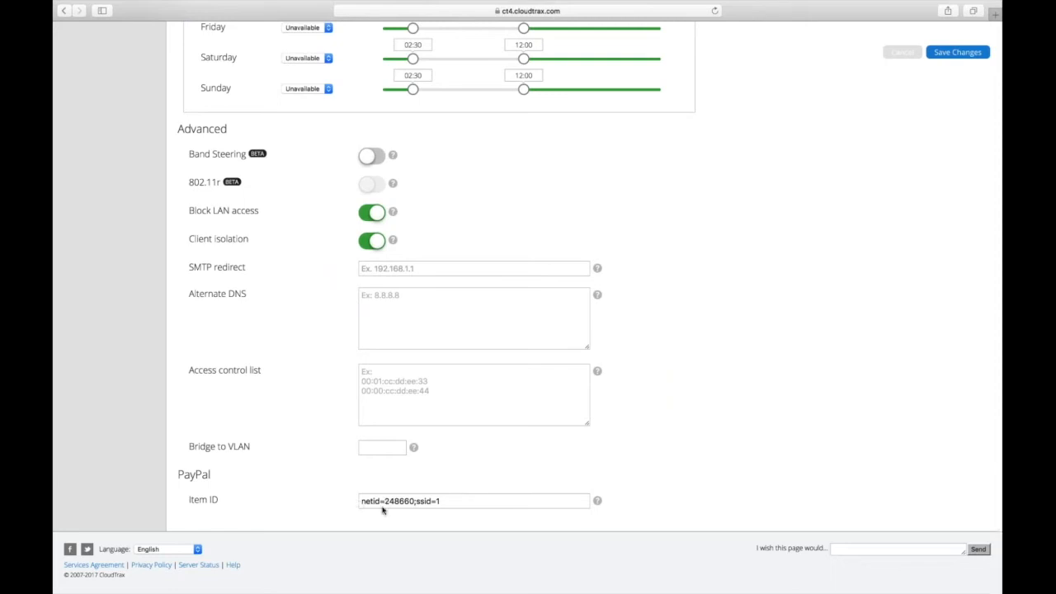
{"action": "mouse_move", "coordinate": [393, 510]}
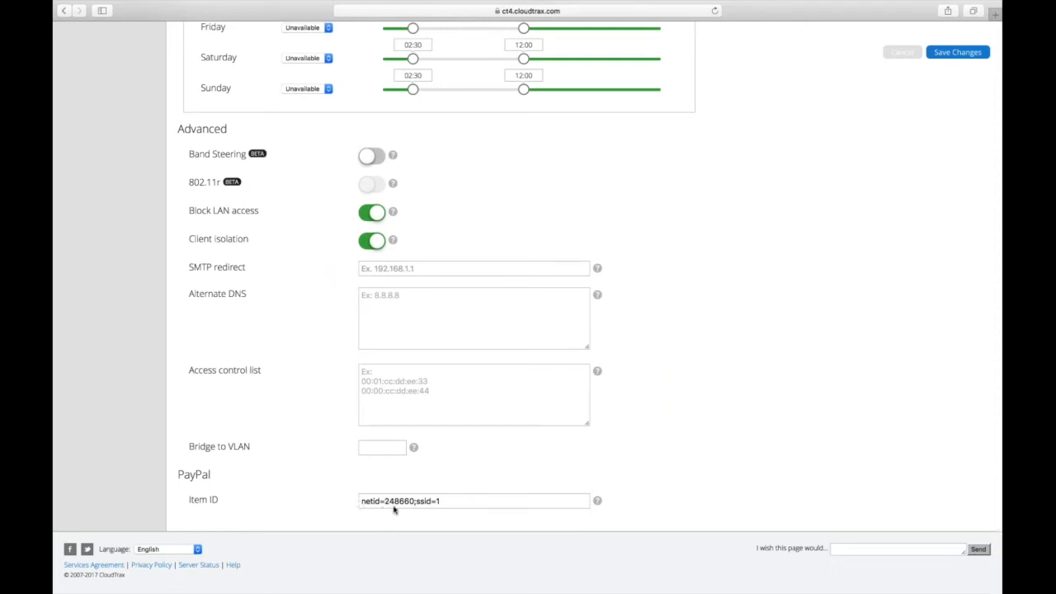
{"action": "mouse_move", "coordinate": [387, 503]}
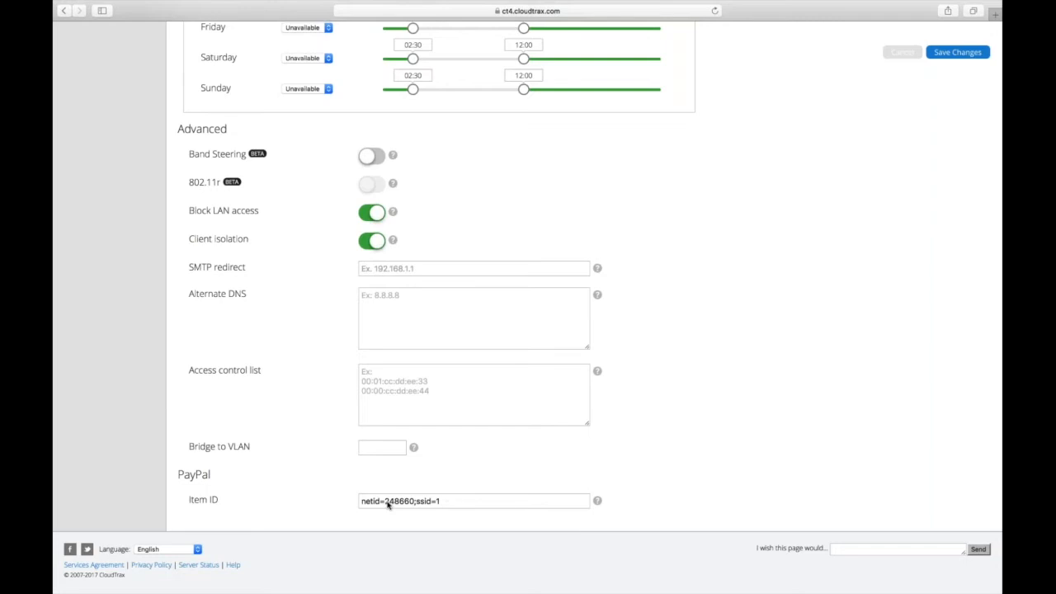
{"action": "mouse_move", "coordinate": [452, 505]}
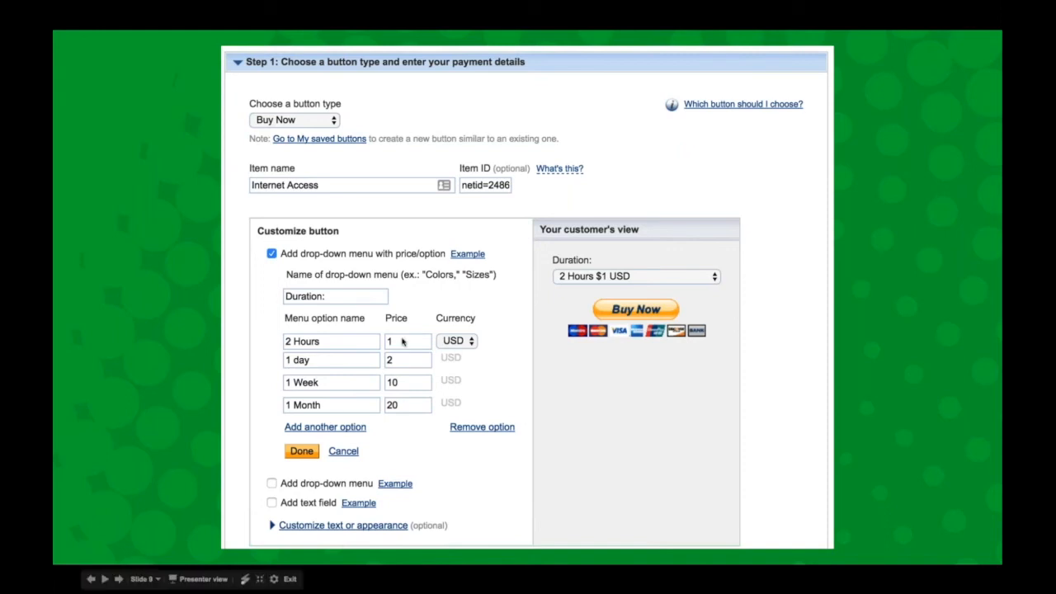
{"action": "mouse_move", "coordinate": [293, 414]}
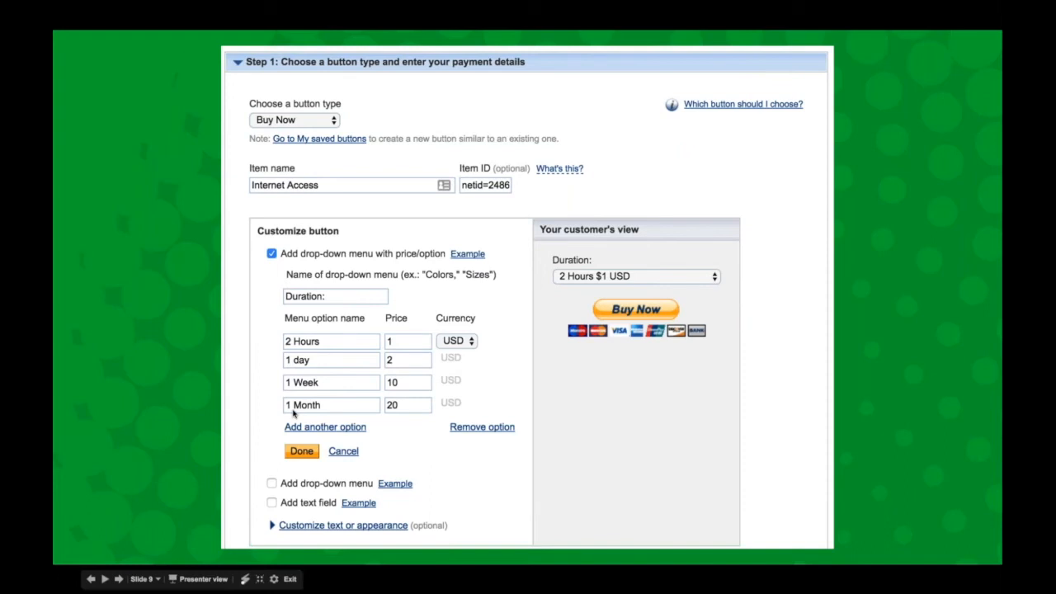
{"action": "mouse_move", "coordinate": [320, 405]}
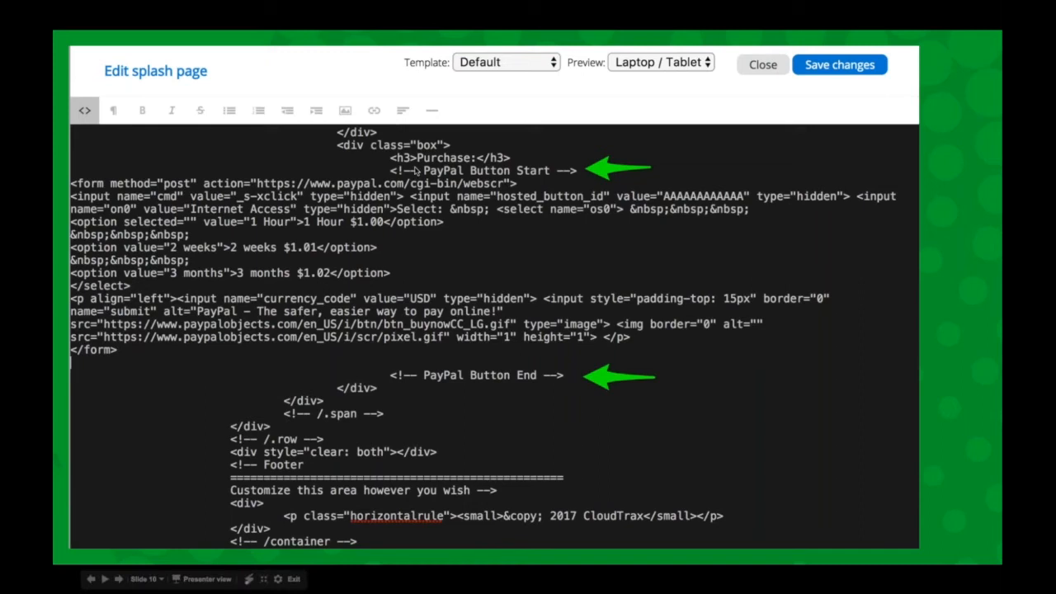
{"action": "mouse_move", "coordinate": [586, 180]}
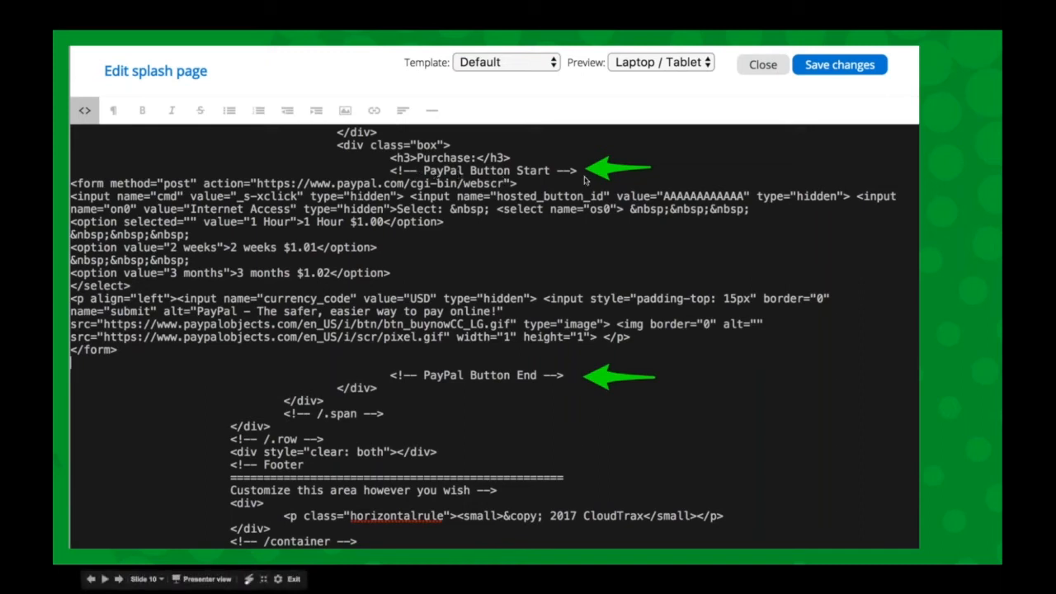
{"action": "mouse_move", "coordinate": [577, 383]}
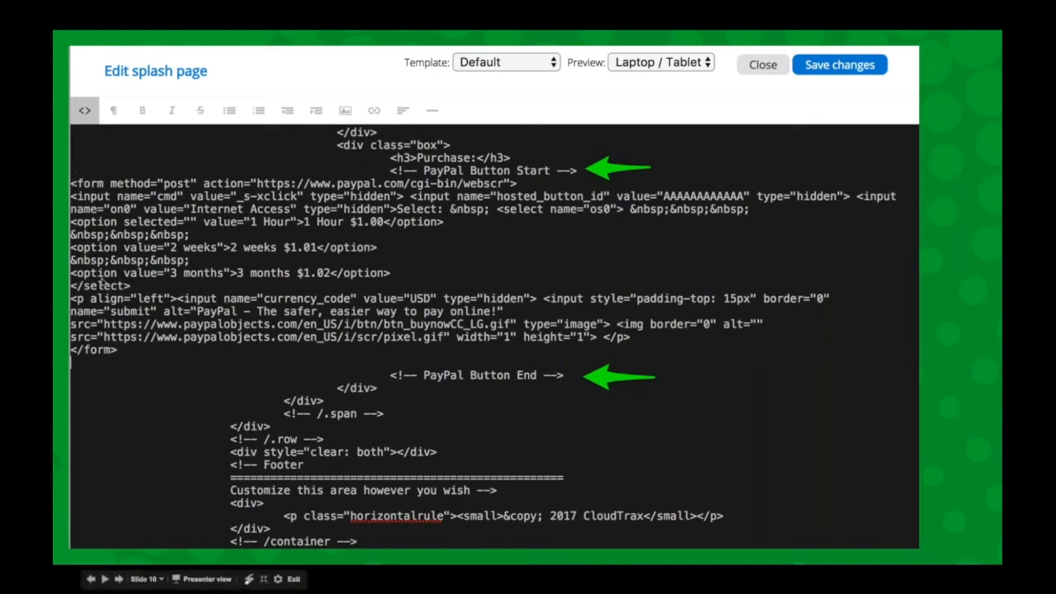
{"action": "mouse_move", "coordinate": [102, 280]}
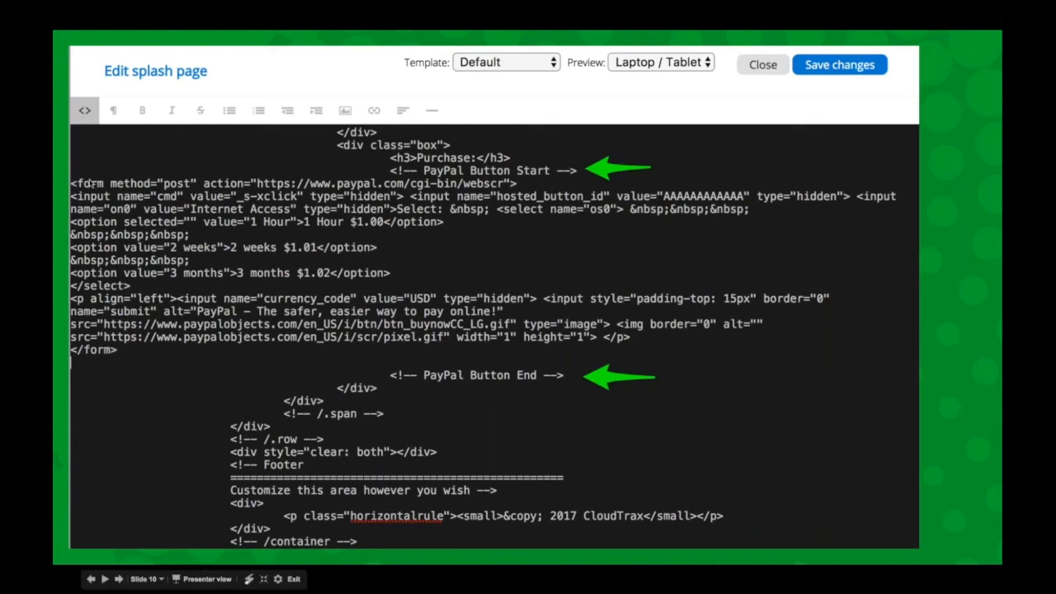
{"action": "mouse_move", "coordinate": [135, 370]}
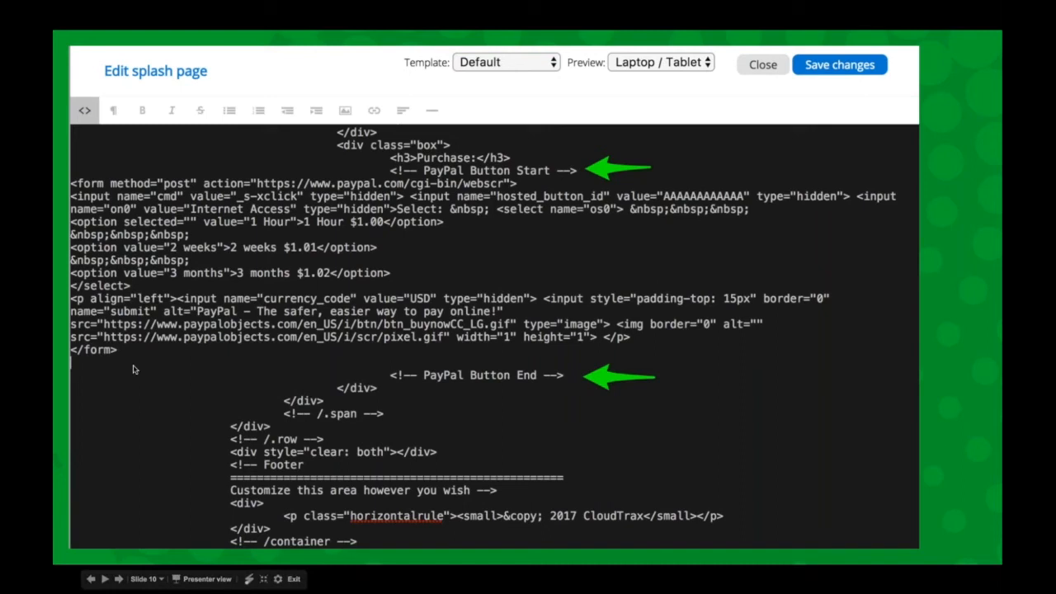
- Leave the slideshow and return to the CloudTrax Scandals Guest SSID 1 settings
{"action": "left_click", "coordinate": [762, 65]}
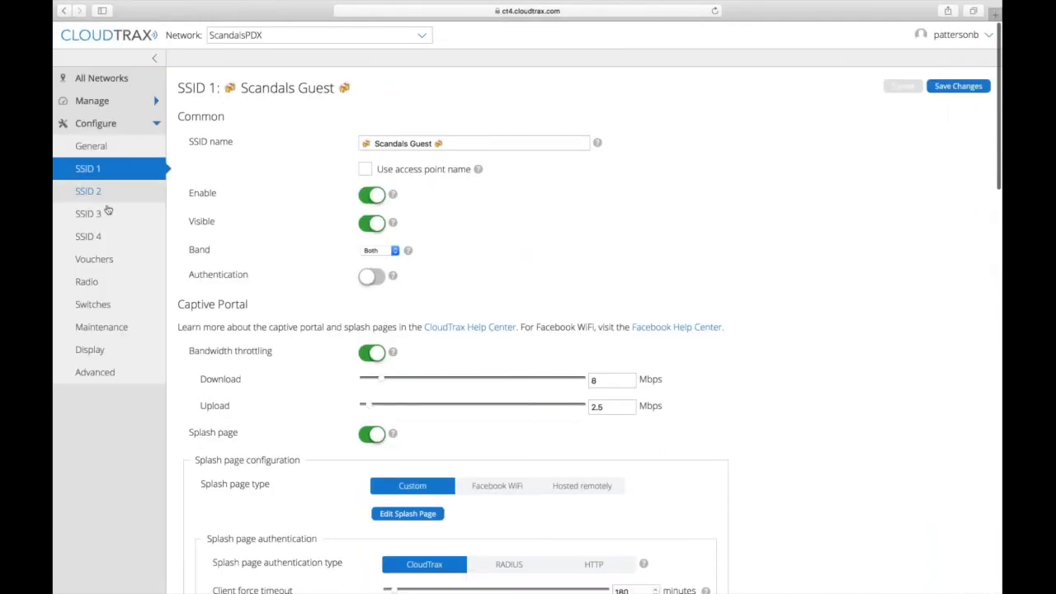
- Go to SSID 3 Information Superhighway and start editing its Welcome to the Internet splash page
{"action": "left_click", "coordinate": [88, 214]}
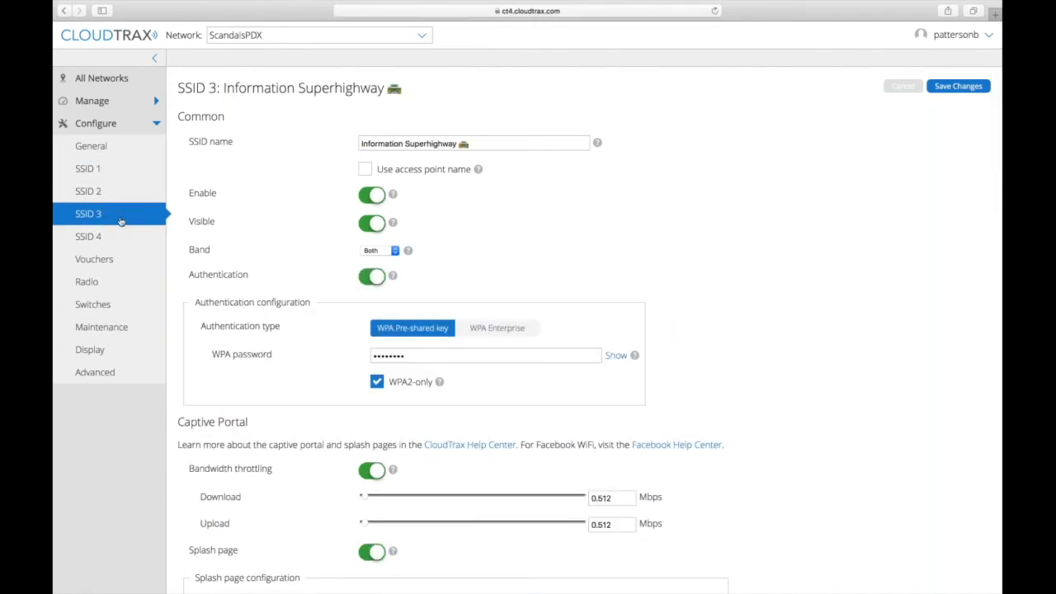
{"action": "scroll", "scroll_direction": "down", "scroll_amount": 3}
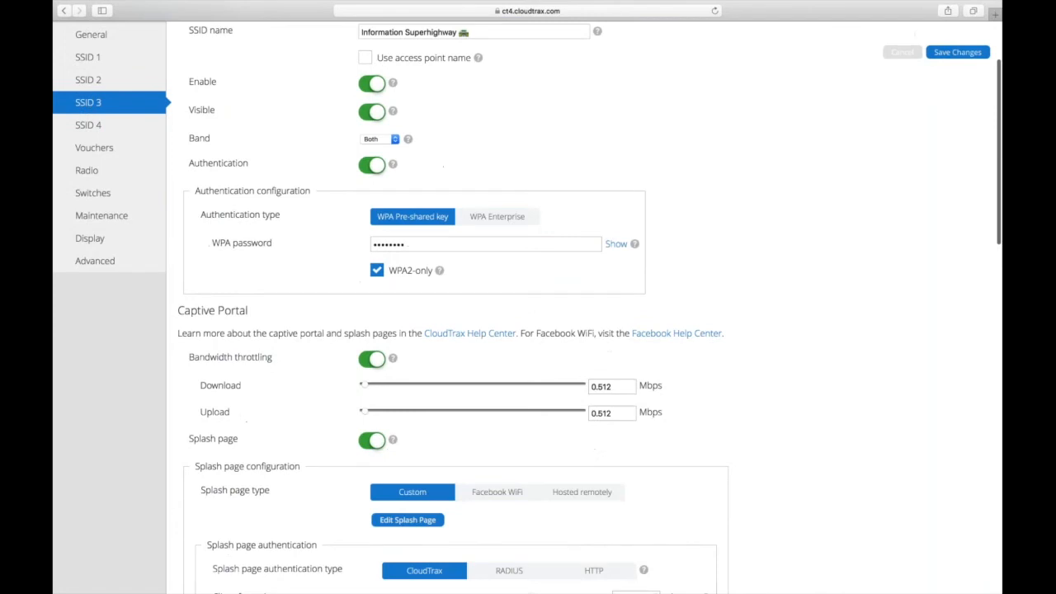
{"action": "scroll", "scroll_direction": "down", "scroll_amount": 3}
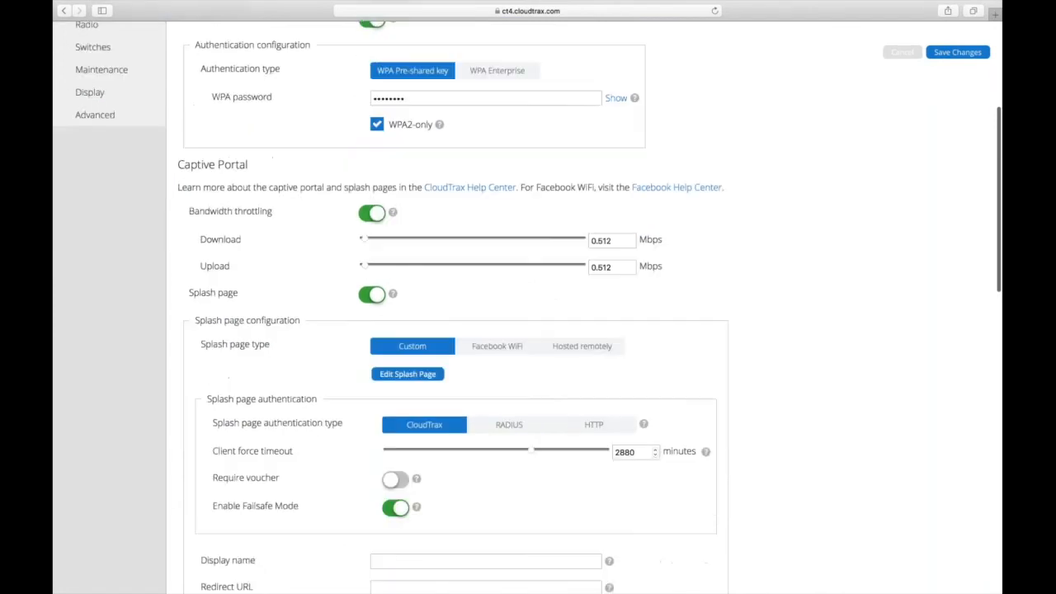
{"action": "left_click", "coordinate": [406, 373]}
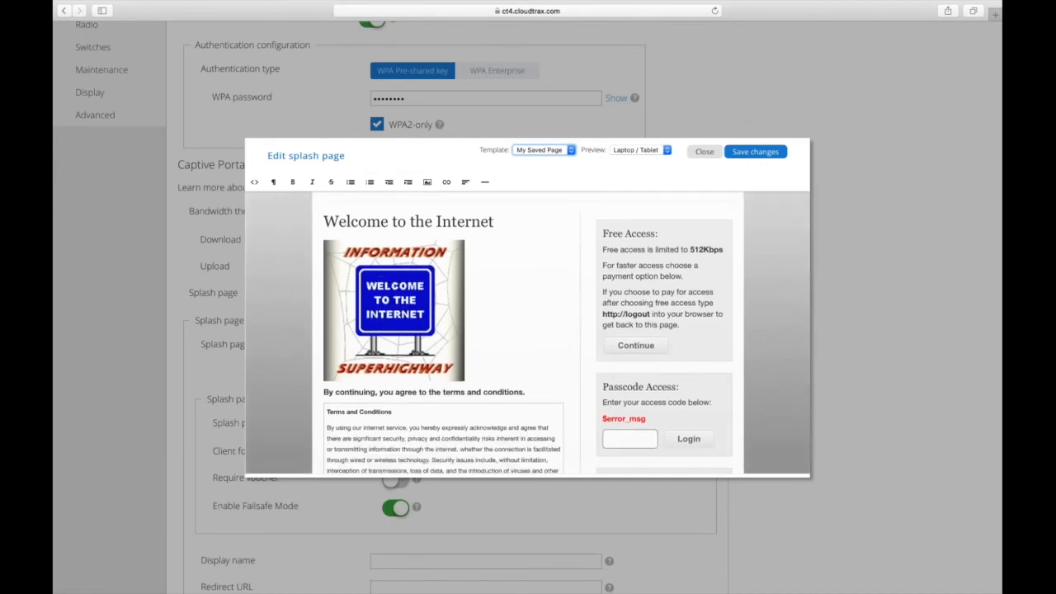
{"action": "left_click", "coordinate": [703, 151]}
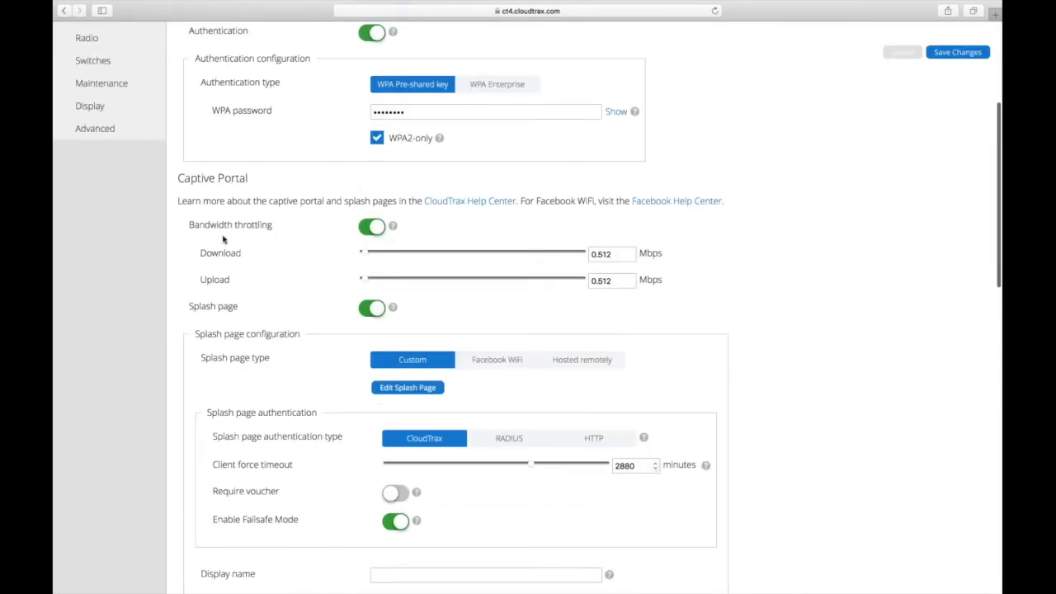
{"action": "scroll", "scroll_direction": "down", "scroll_amount": 3}
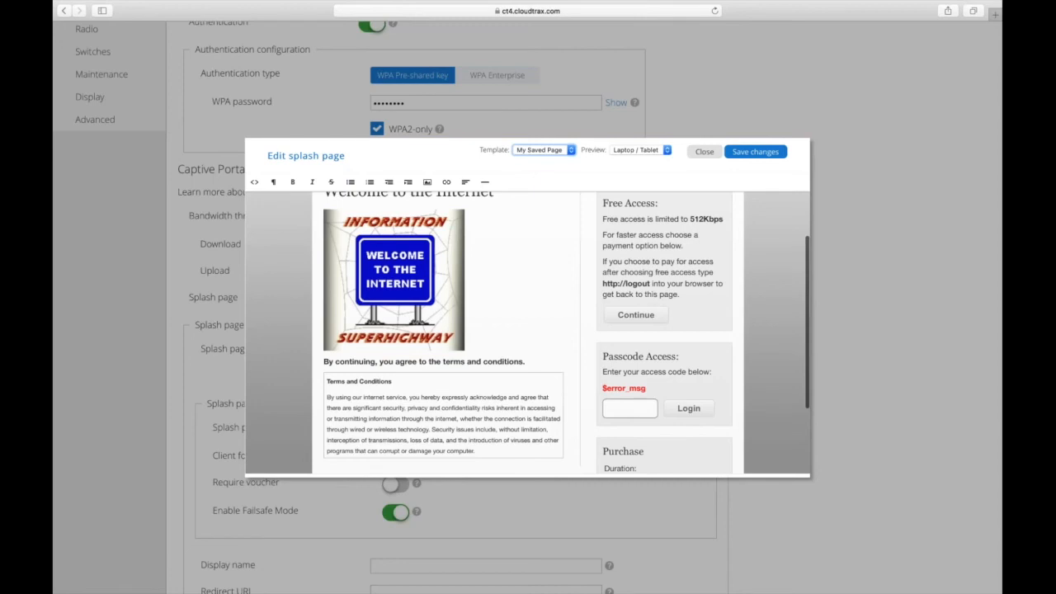
{"action": "scroll", "scroll_direction": "down", "scroll_amount": 3}
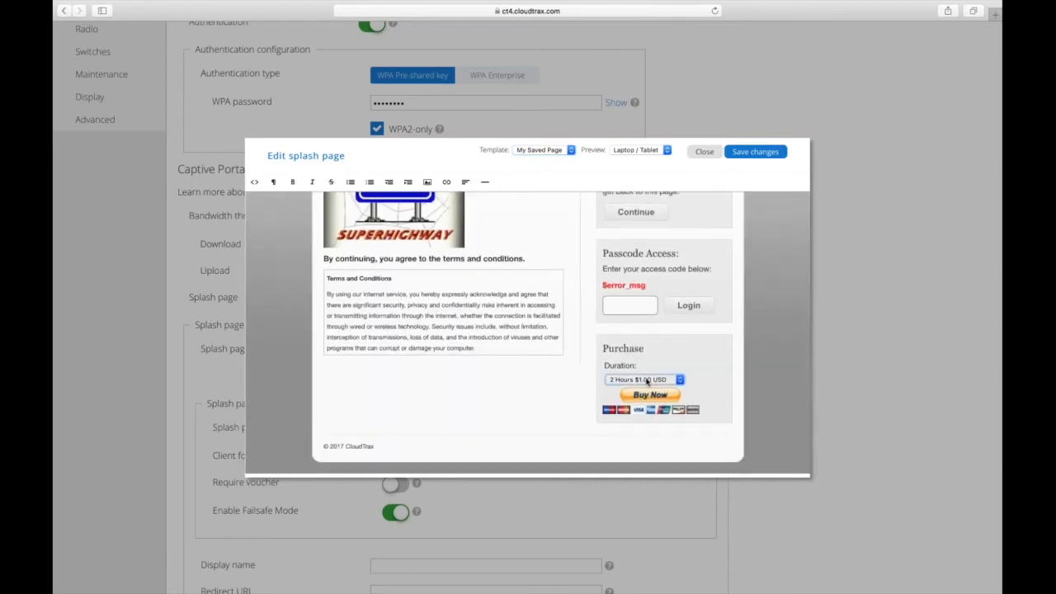
{"action": "left_click", "coordinate": [643, 379]}
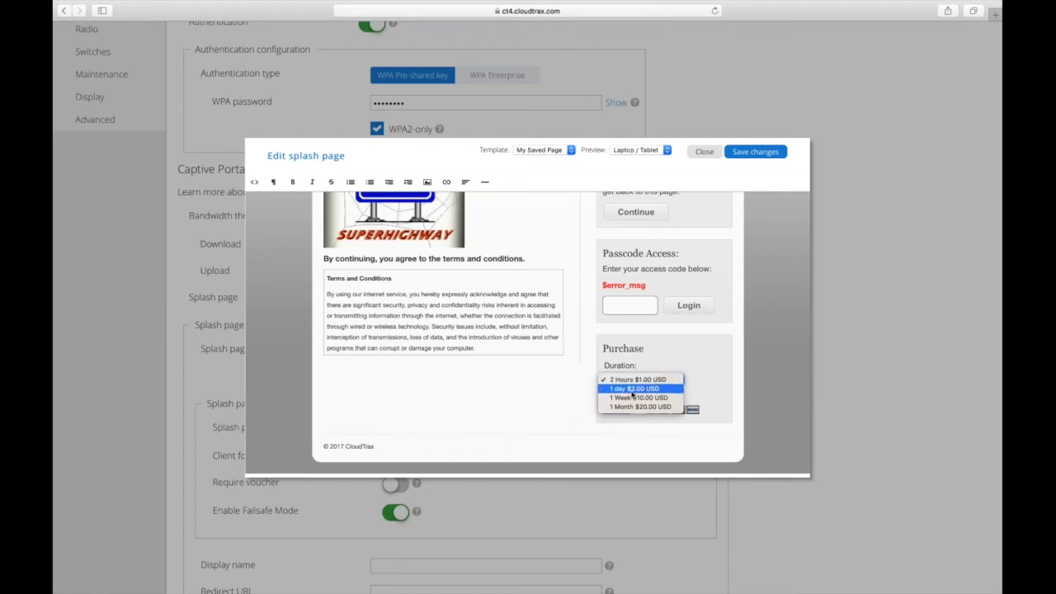
{"action": "left_click", "coordinate": [640, 379]}
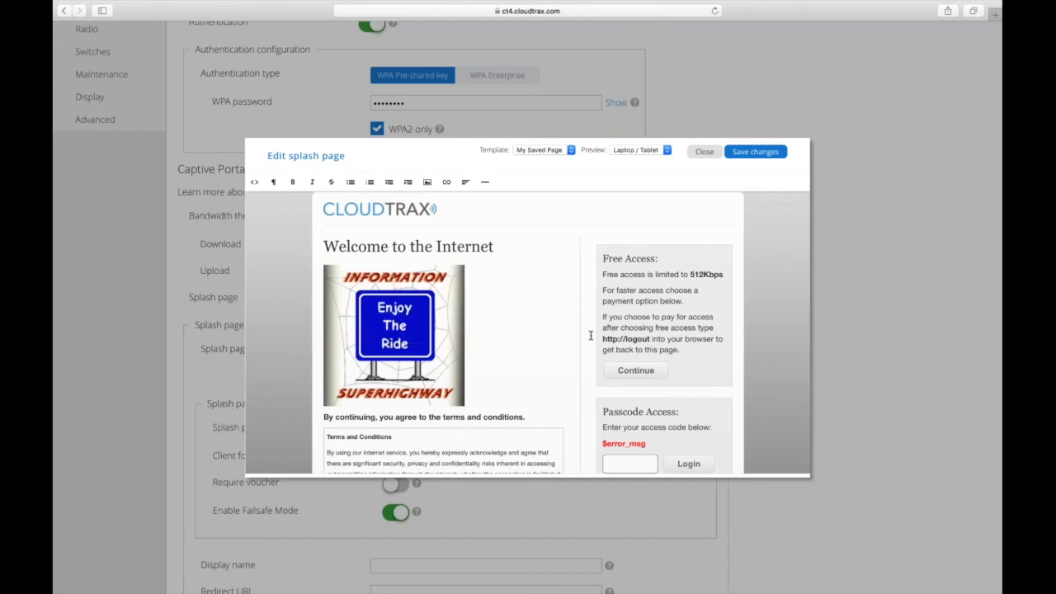
{"action": "mouse_move", "coordinate": [611, 339]}
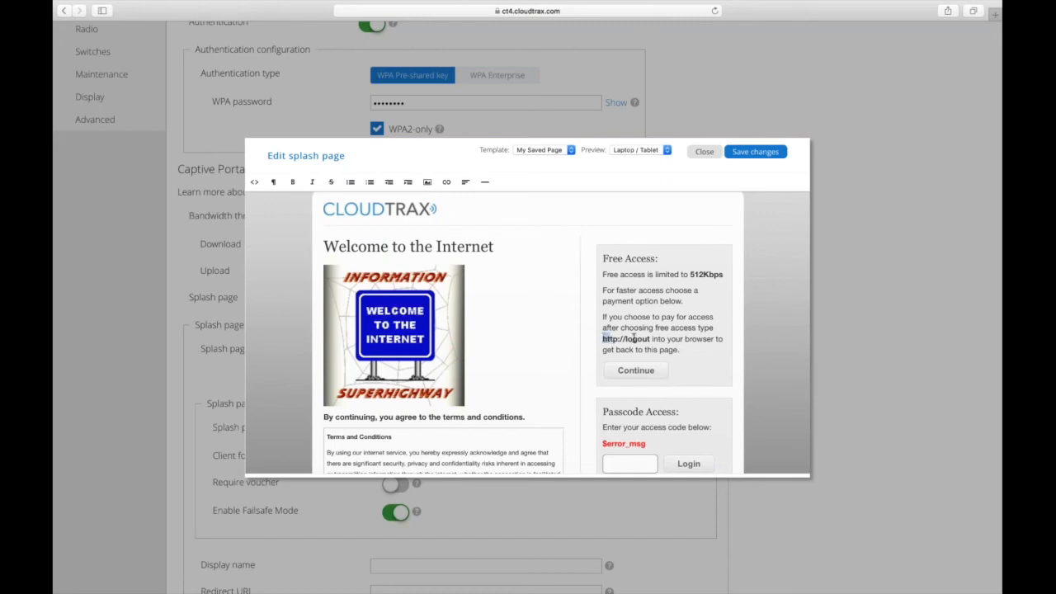
{"action": "left_click", "coordinate": [292, 182]}
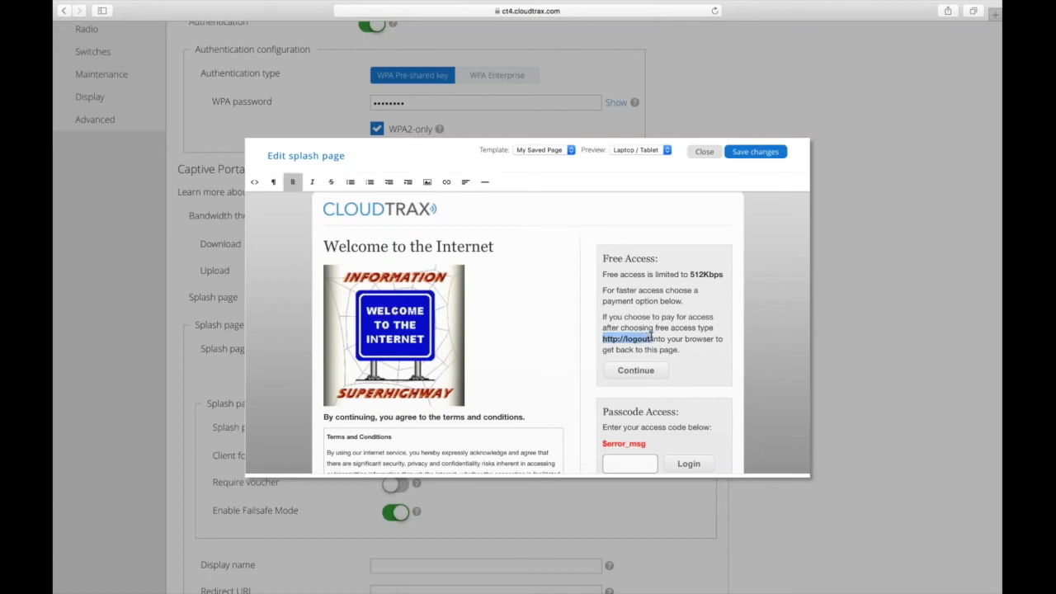
{"action": "mouse_move", "coordinate": [591, 196]}
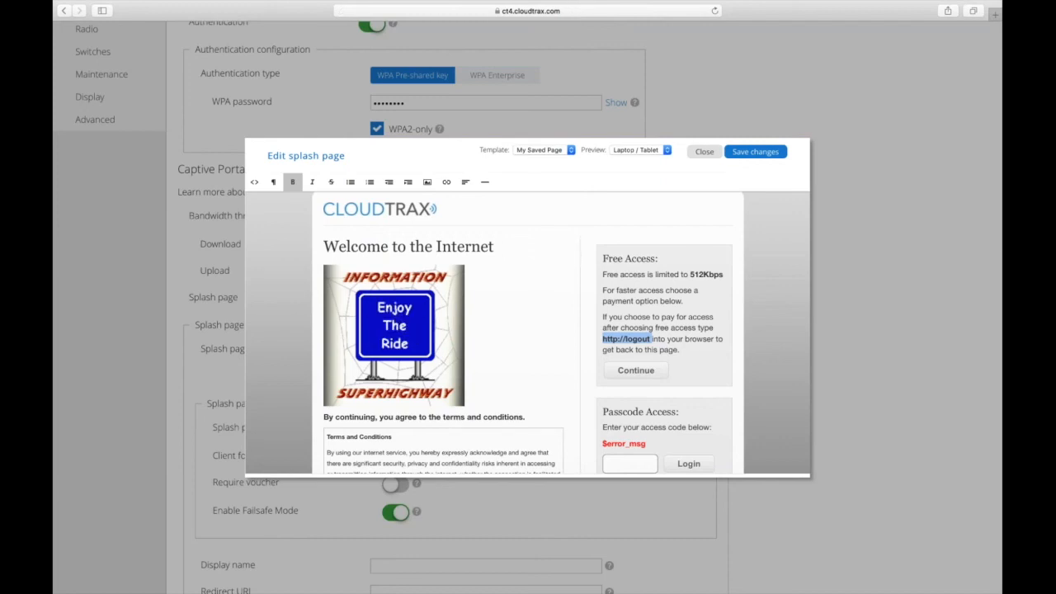
{"action": "mouse_move", "coordinate": [493, 287]}
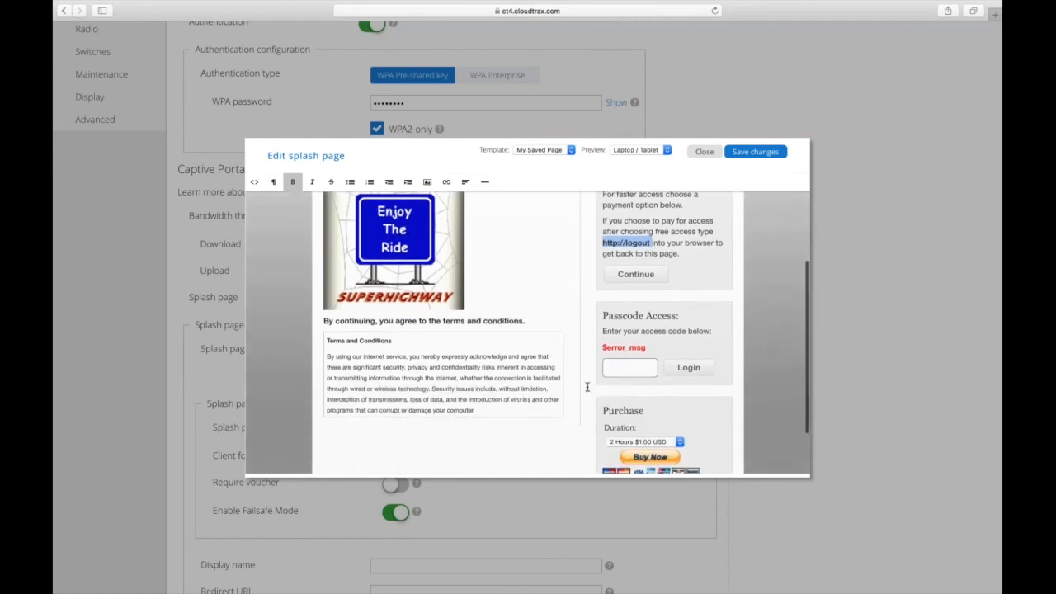
{"action": "scroll", "scroll_direction": "down", "scroll_amount": 3}
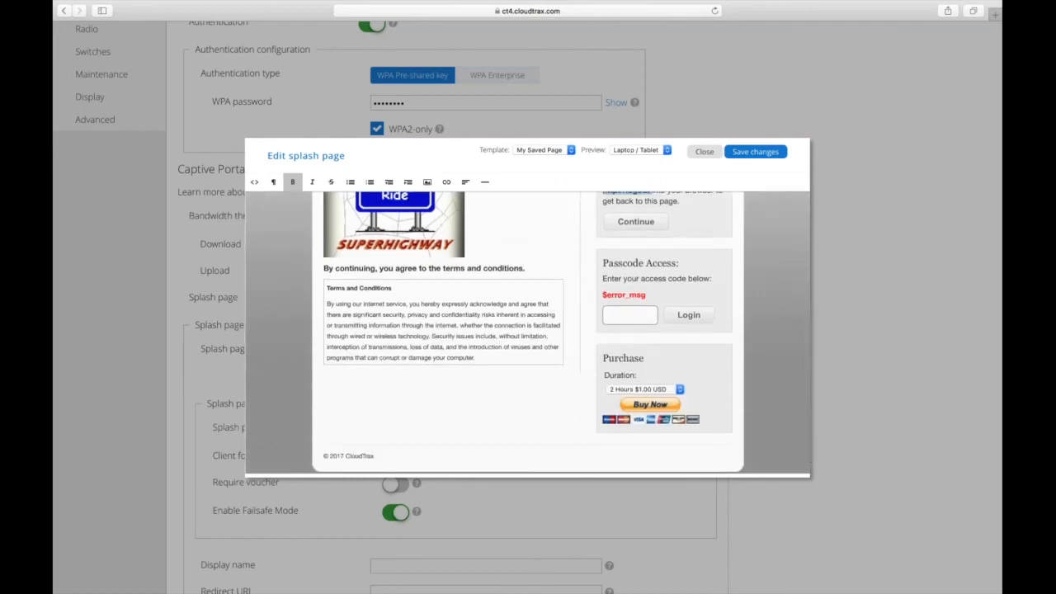